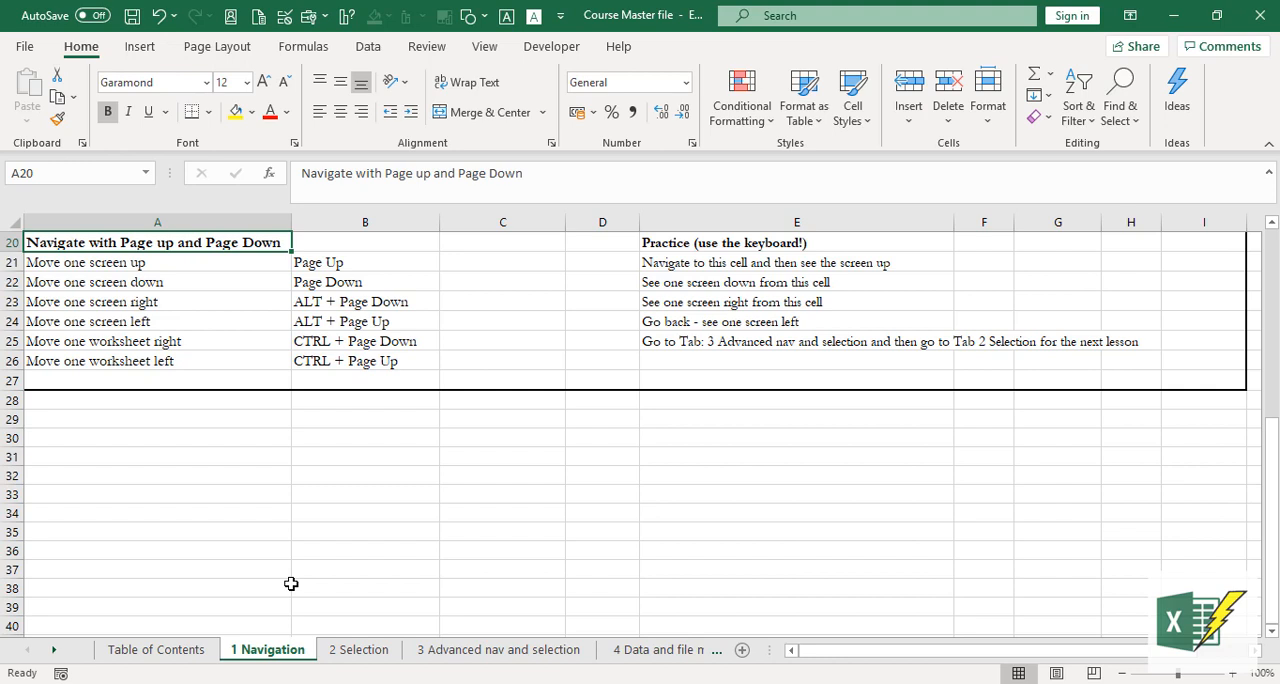
# Move through the Navigation sheet's shortcut rows with Page Down and Alt+Page Down, landing on the 'move one worksheet right' row
pyautogui.press('PageDown')
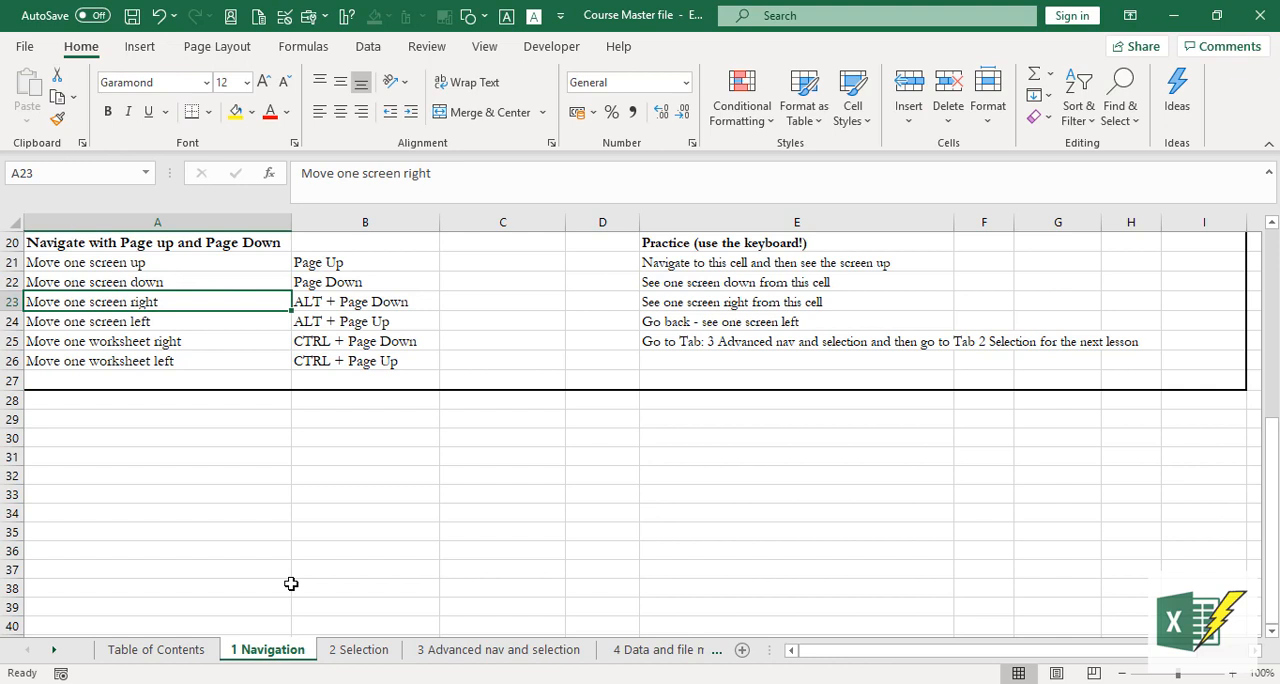
pyautogui.press('alt+pagedown')
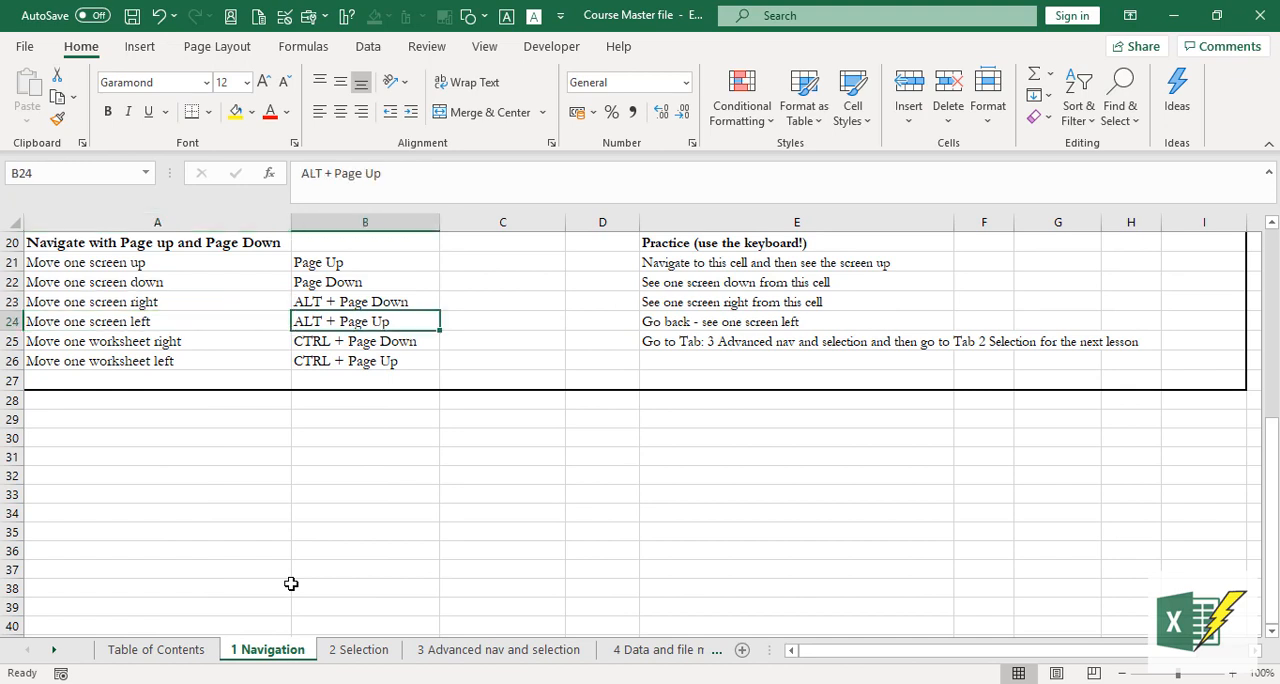
pyautogui.click(156, 340)
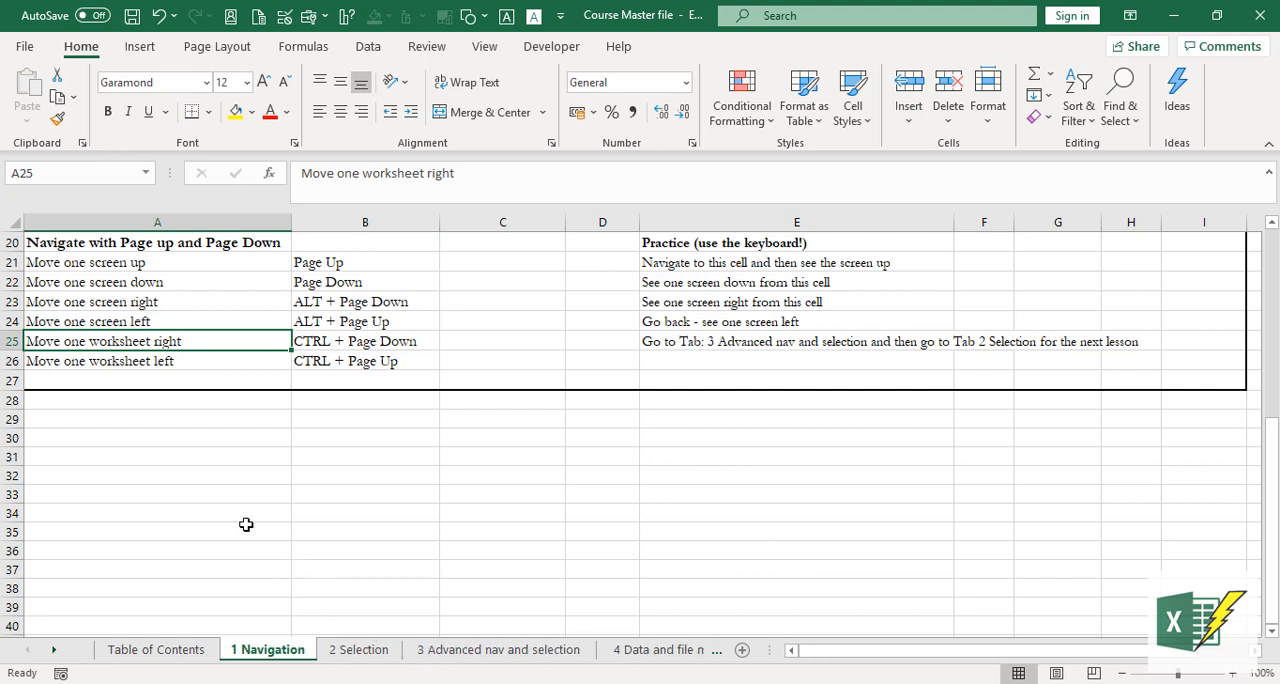
pyautogui.moveTo(310, 502)
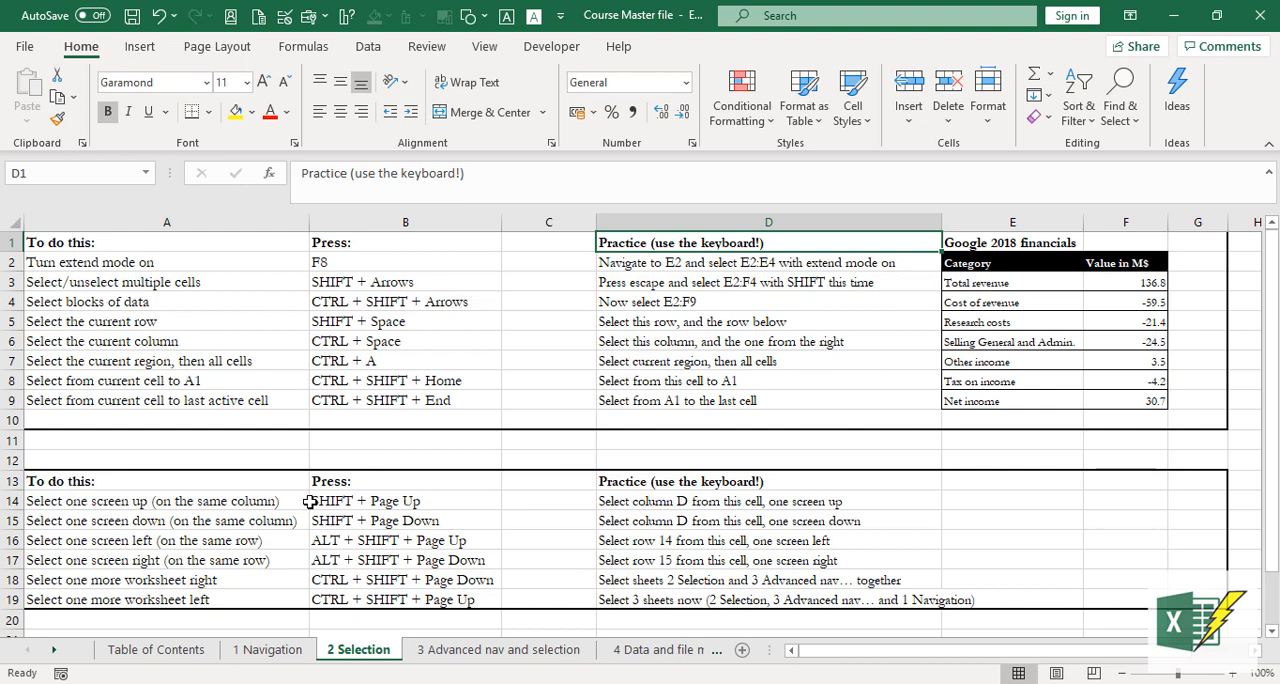
# Switch to the 3 Advanced nav and selection sheet, then return to the 2 Selection sheet
pyautogui.click(500, 650)
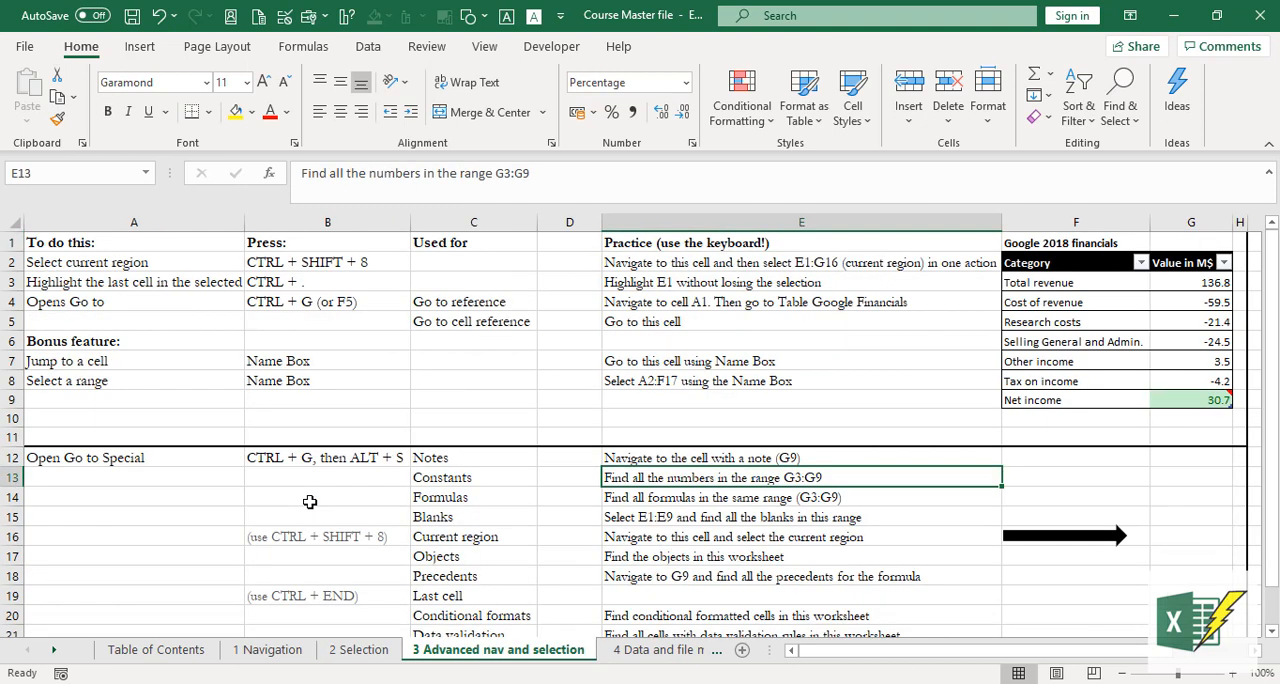
pyautogui.click(356, 648)
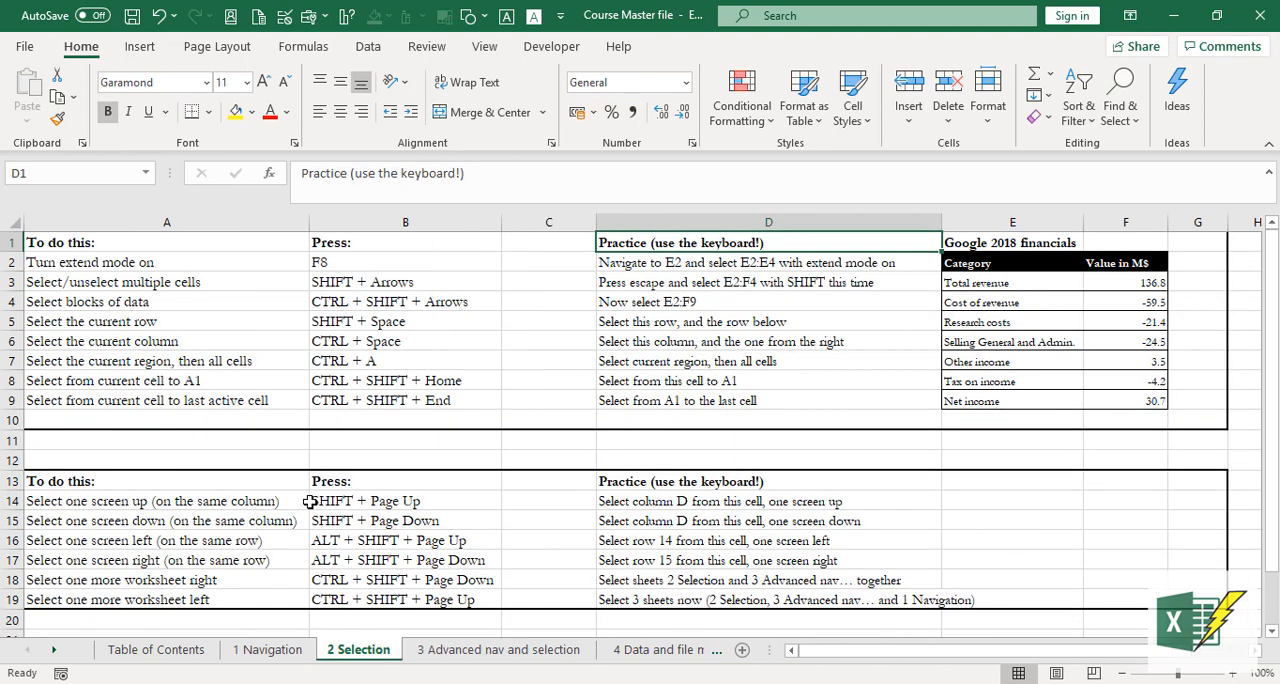